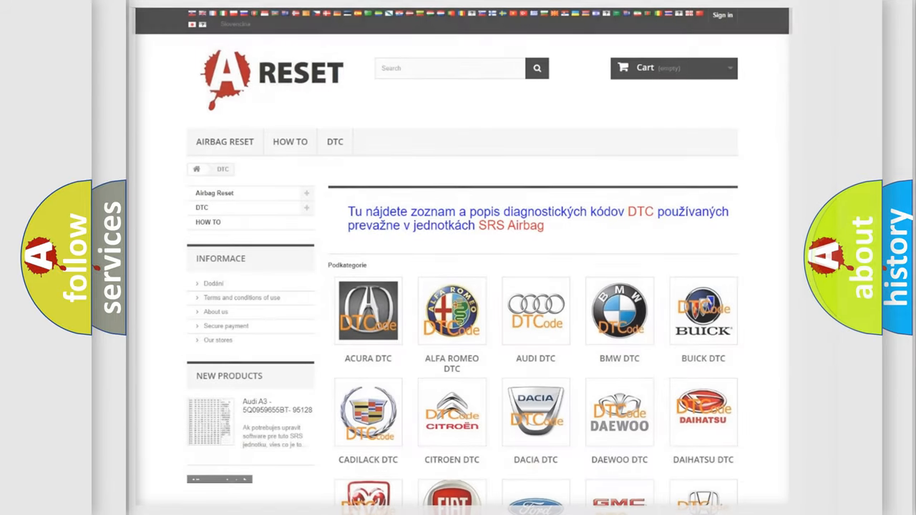
{"action": "scroll", "scroll_direction": "down", "scroll_amount": 3}
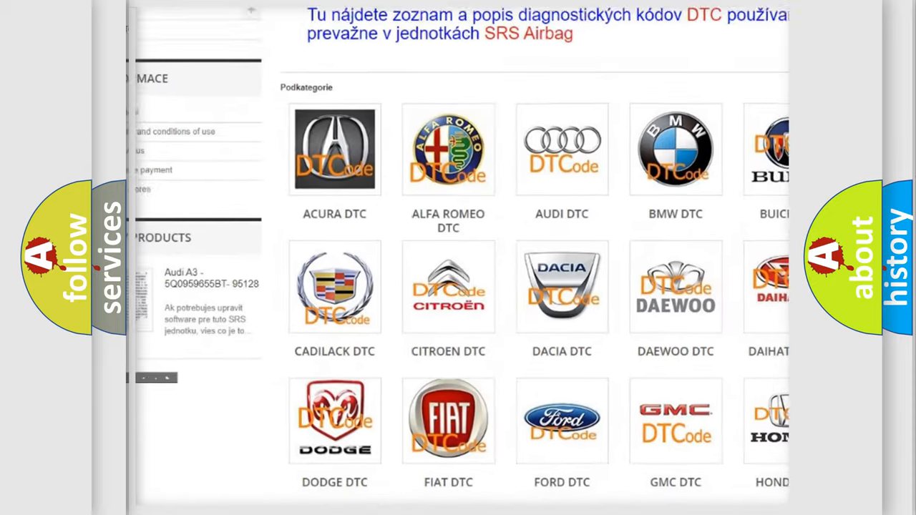